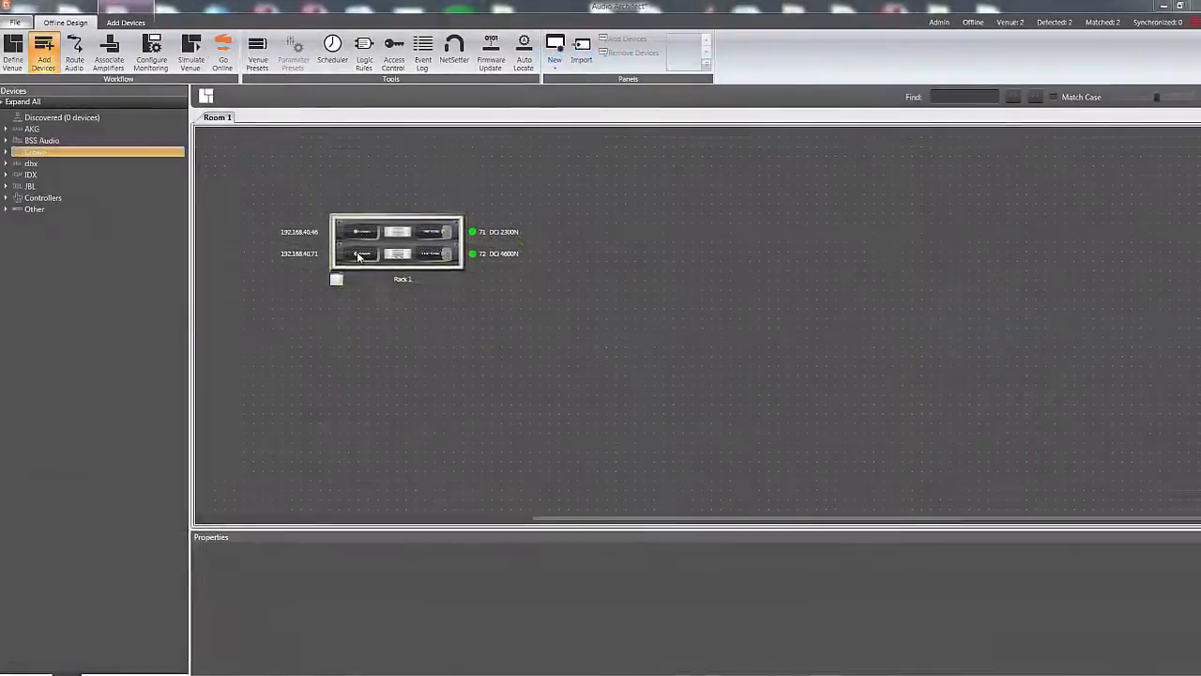
# Bridge the DCi 4600N's channels 3+4 and add output 1 EQ boosts near 106 Hz and 4.2 kHz
pyautogui.doubleClick(396, 254)
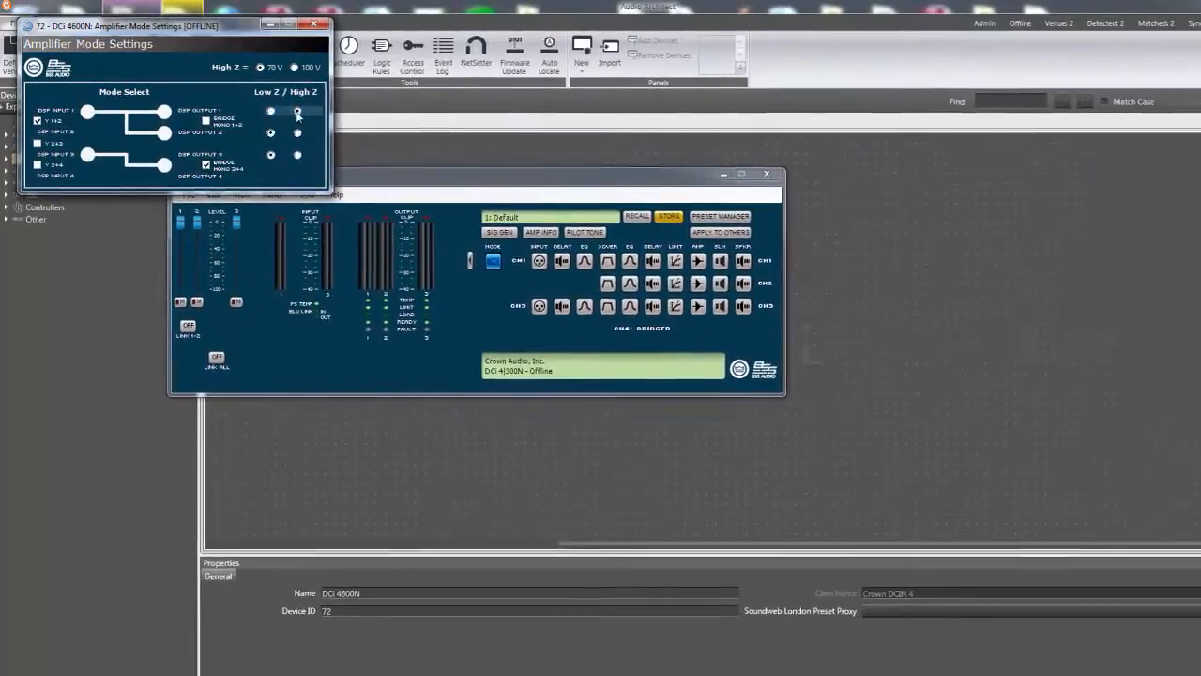
pyautogui.click(311, 25)
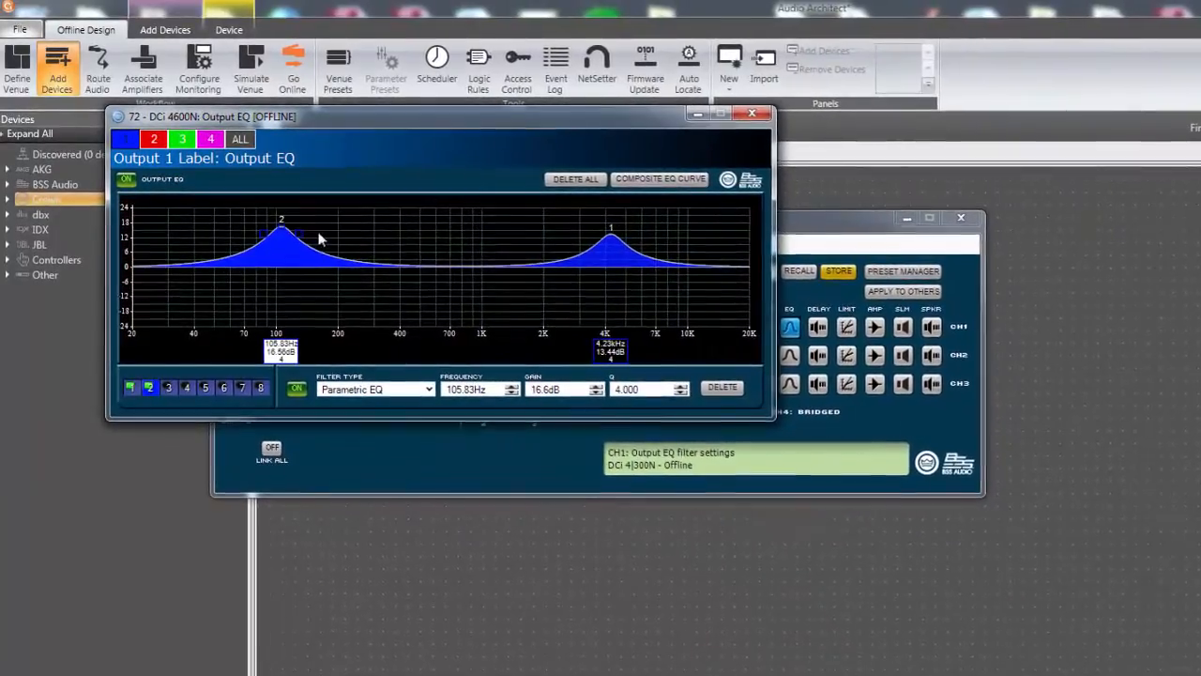
pyautogui.click(752, 113)
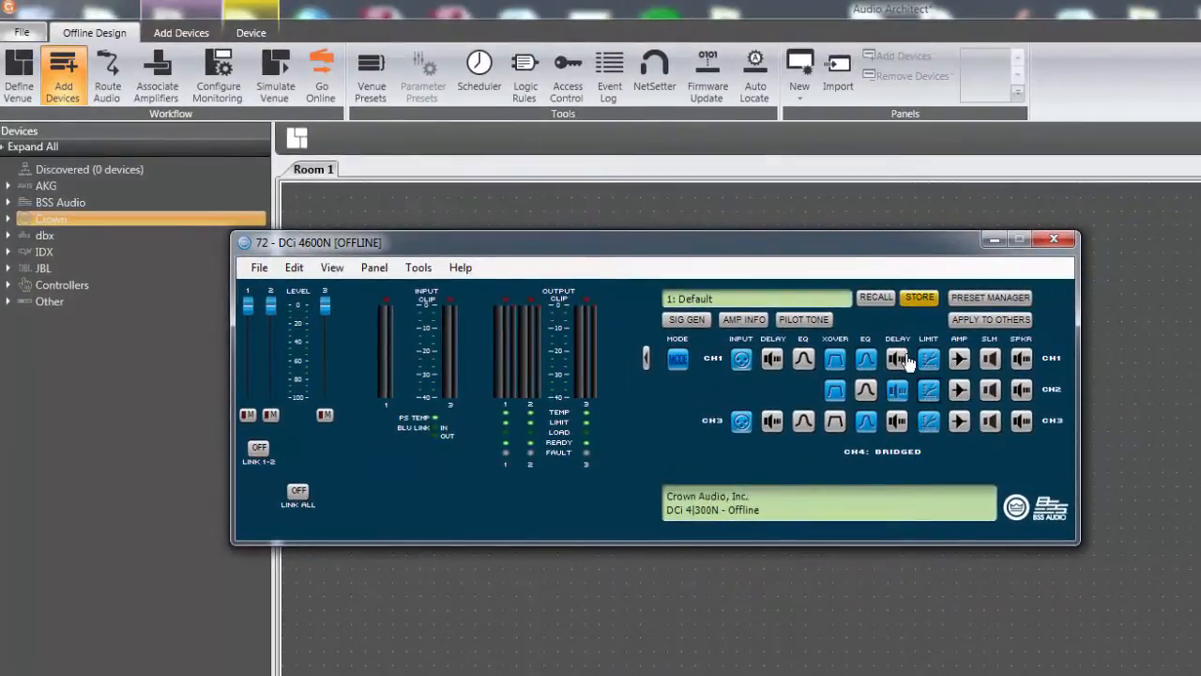
# Store the amp's current settings as preset slot 3 named 'Auditorium'
pyautogui.click(920, 298)
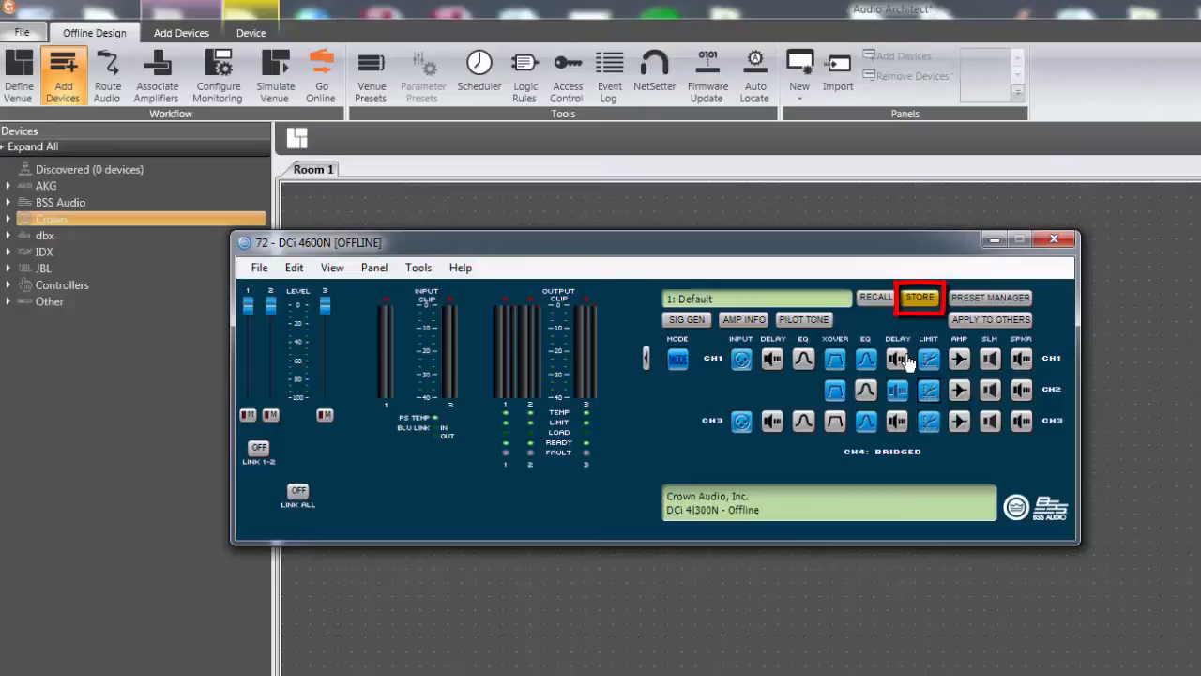
pyautogui.click(919, 297)
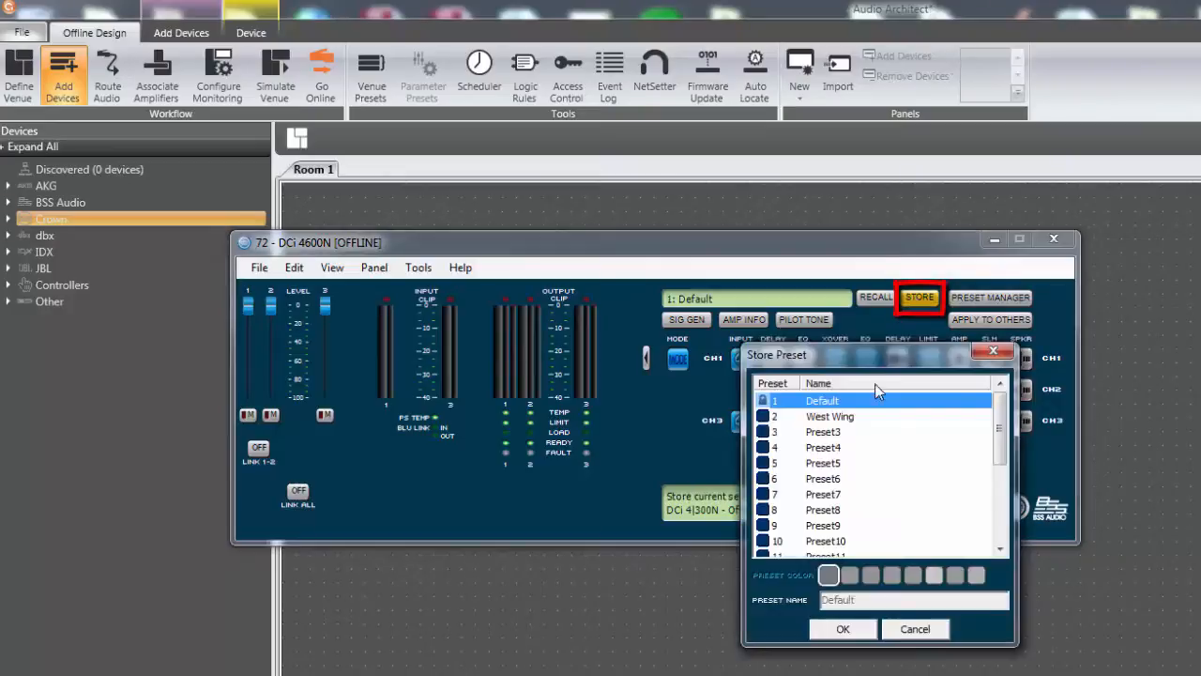
pyautogui.click(823, 432)
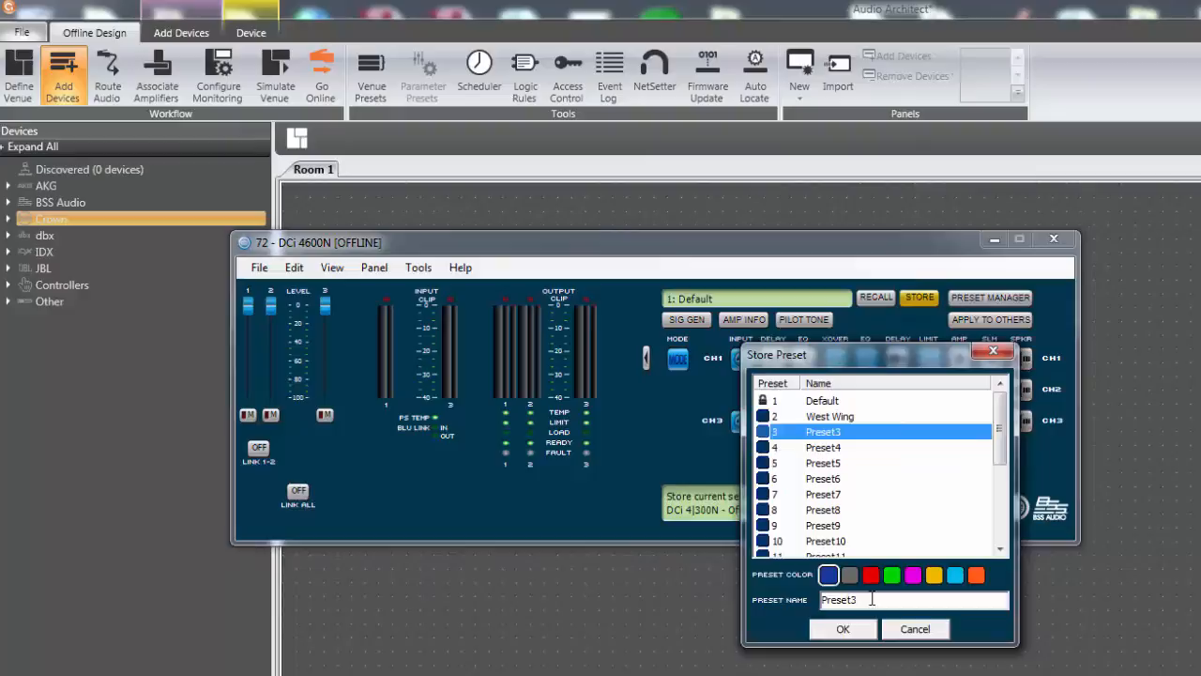
pyautogui.write('Auditorium')
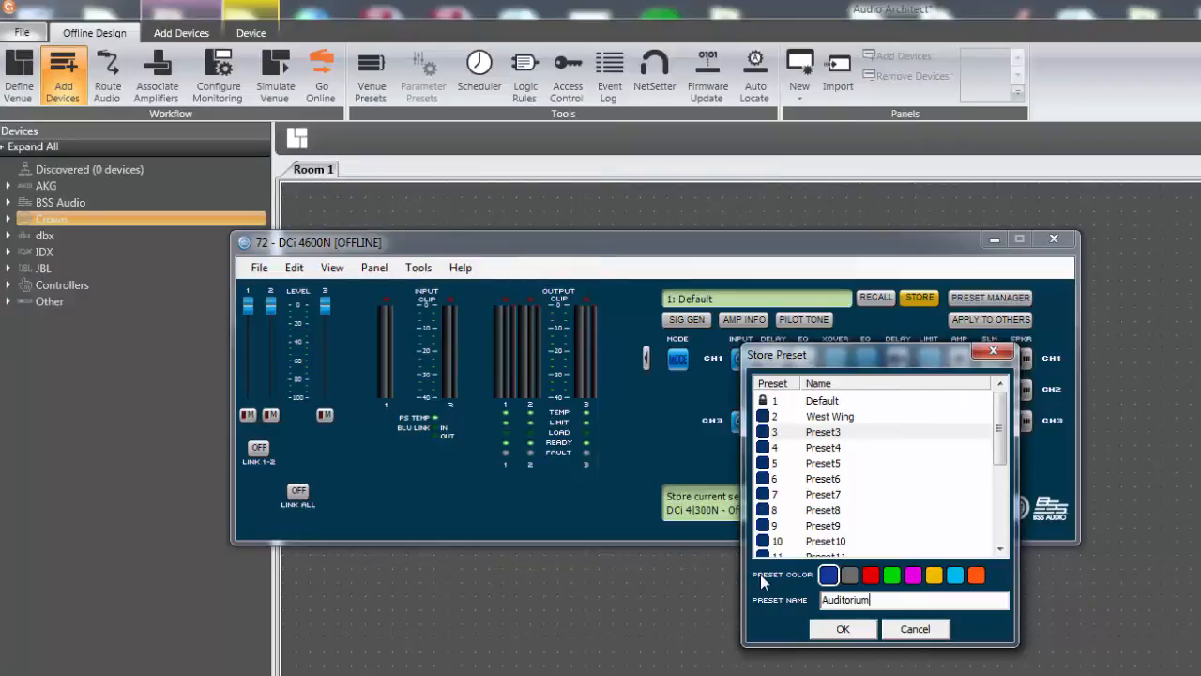
pyautogui.click(842, 628)
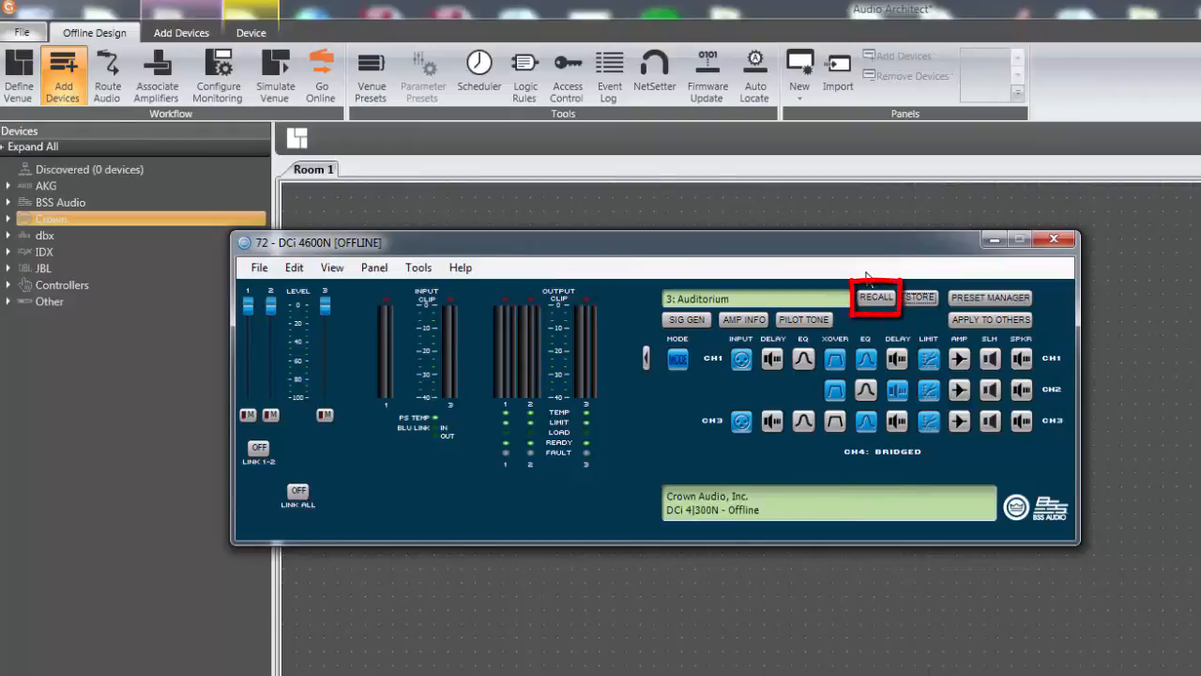
pyautogui.click(875, 297)
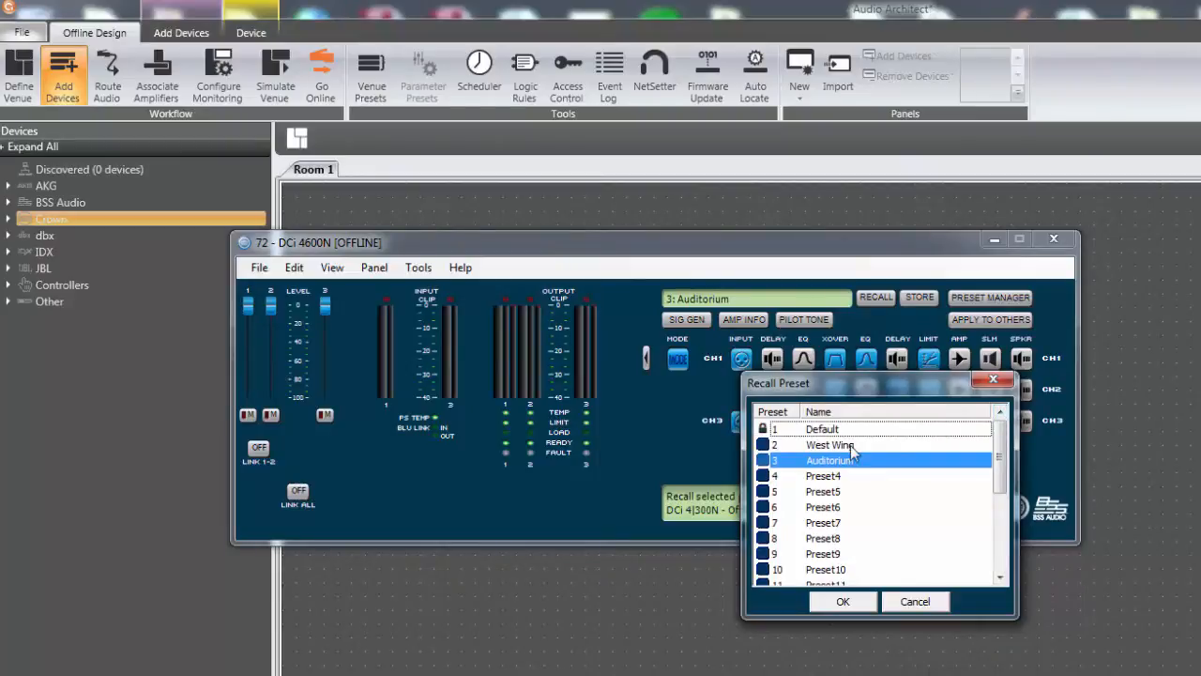
pyautogui.click(841, 600)
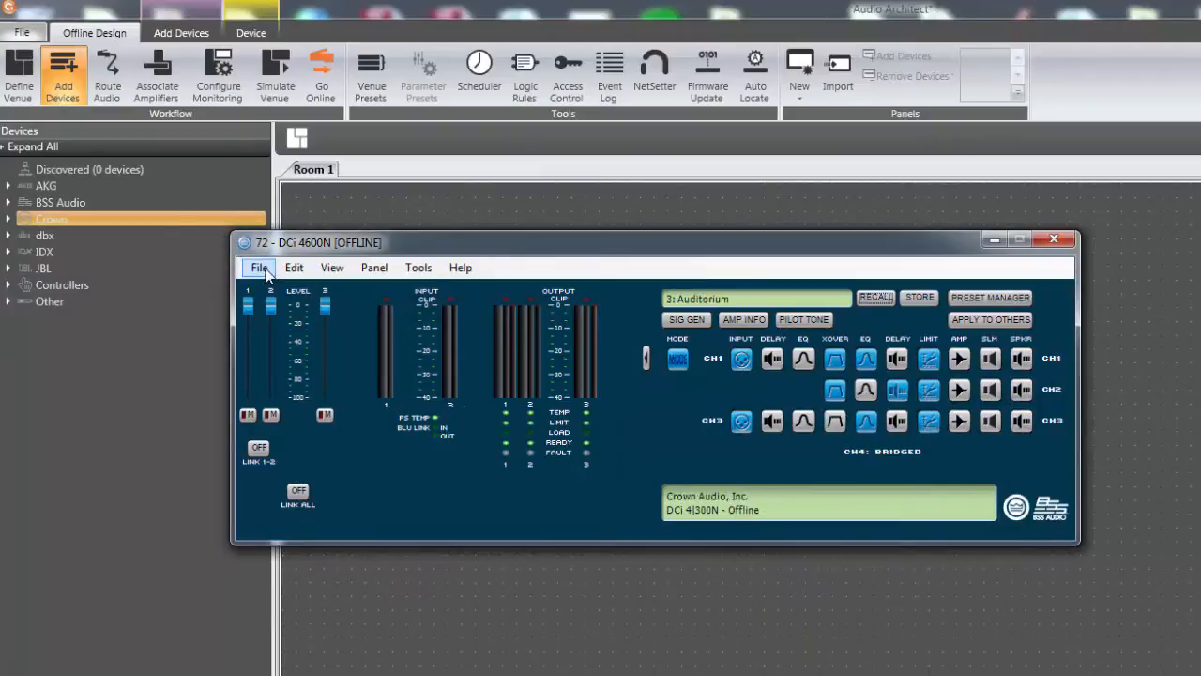
# Export Auditorium to a .preset file, then add a second DCi 4600N to Rack 2 and open it
pyautogui.click(259, 268)
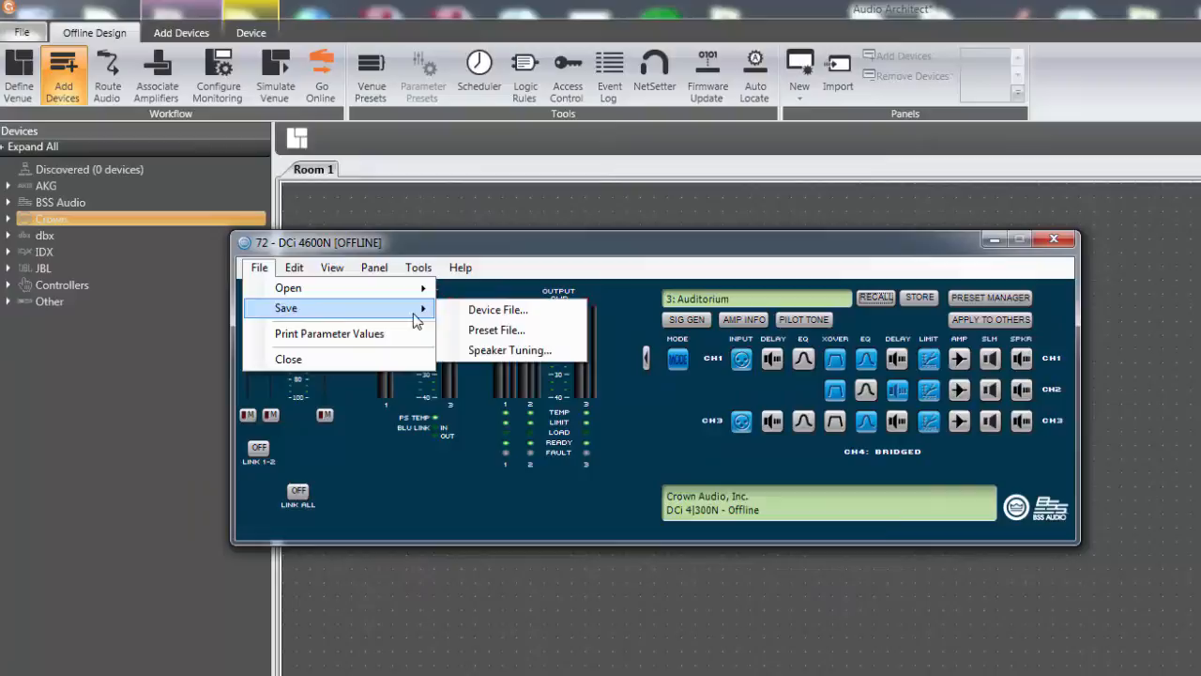
pyautogui.click(496, 329)
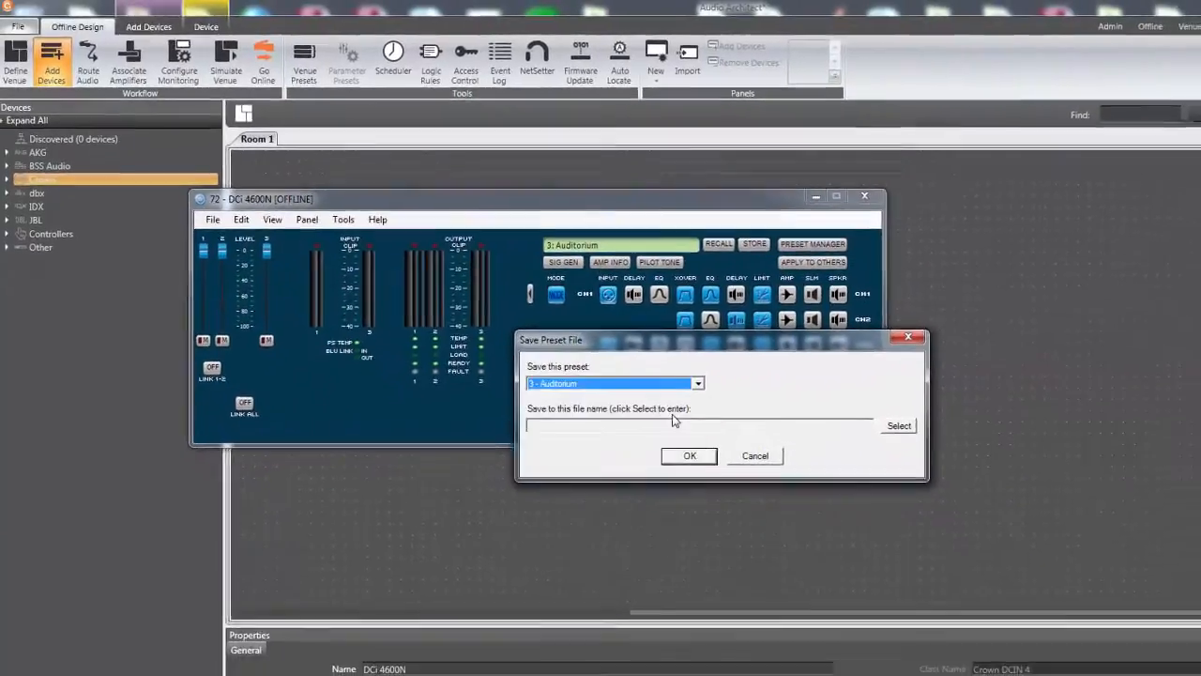
pyautogui.click(898, 425)
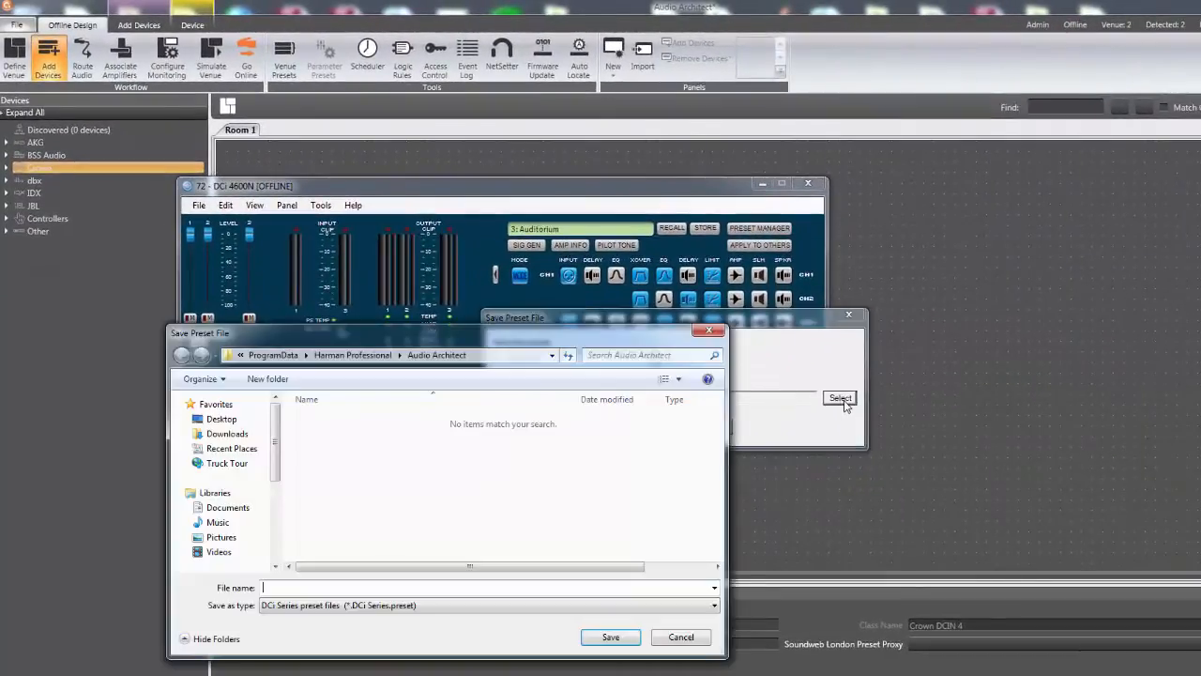
pyautogui.write('We')
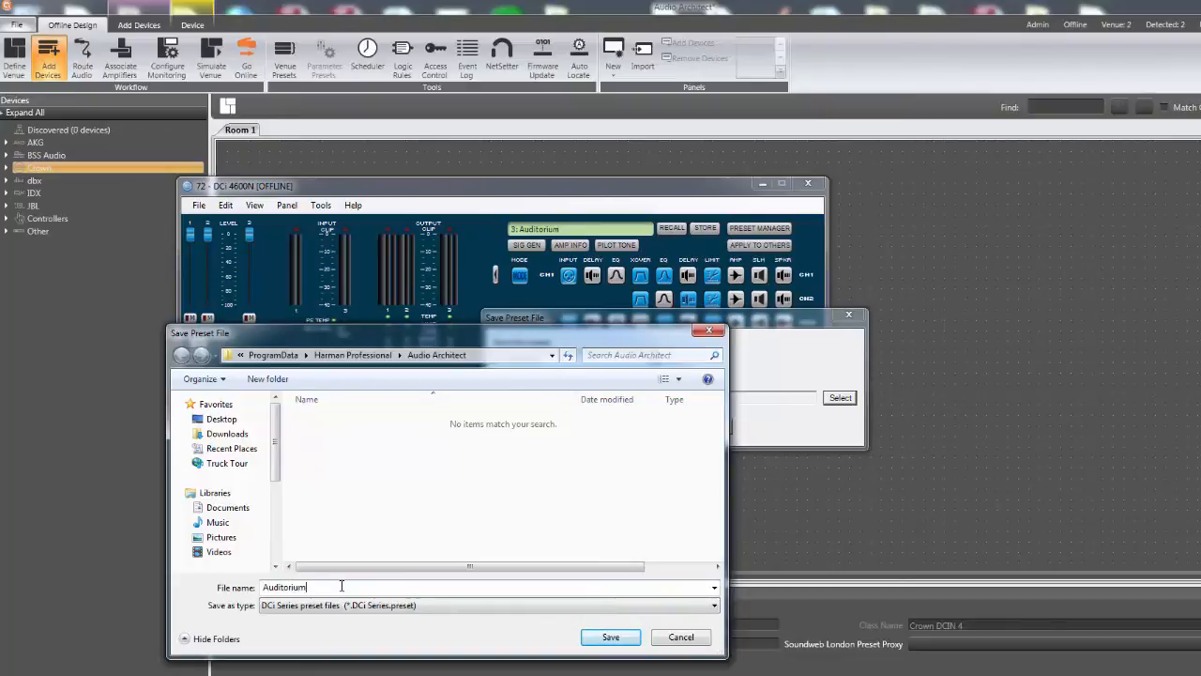
pyautogui.click(610, 636)
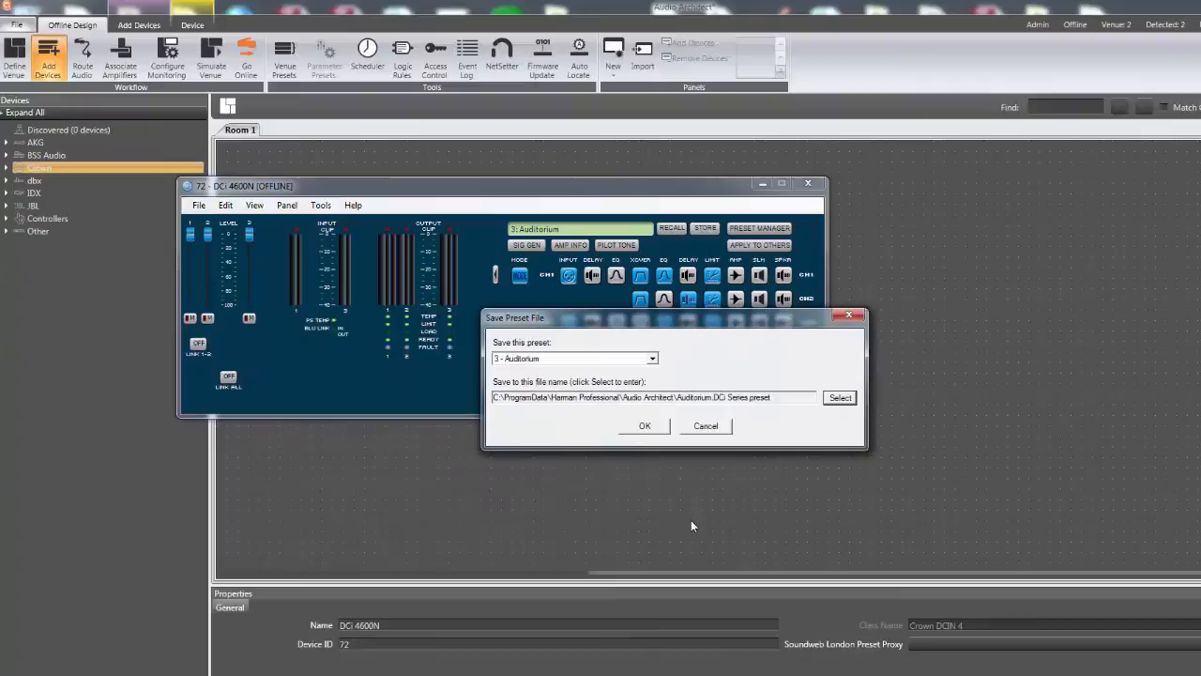
pyautogui.click(645, 425)
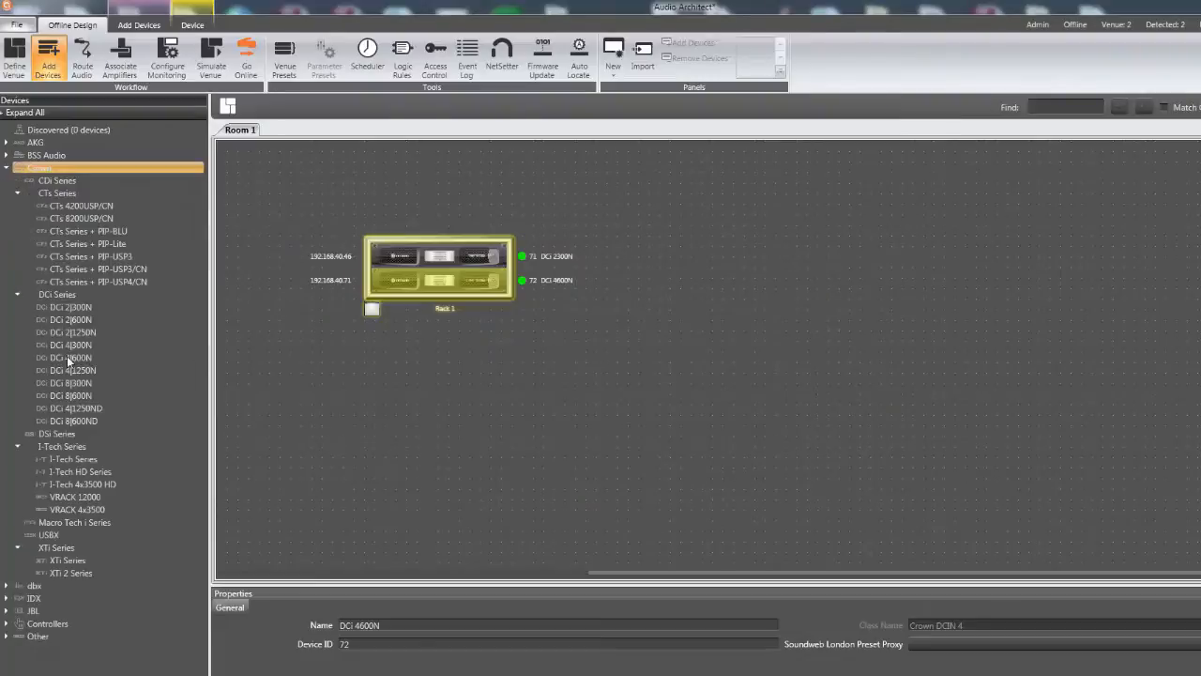
pyautogui.moveTo(71, 357); pyautogui.dragTo(755, 266)
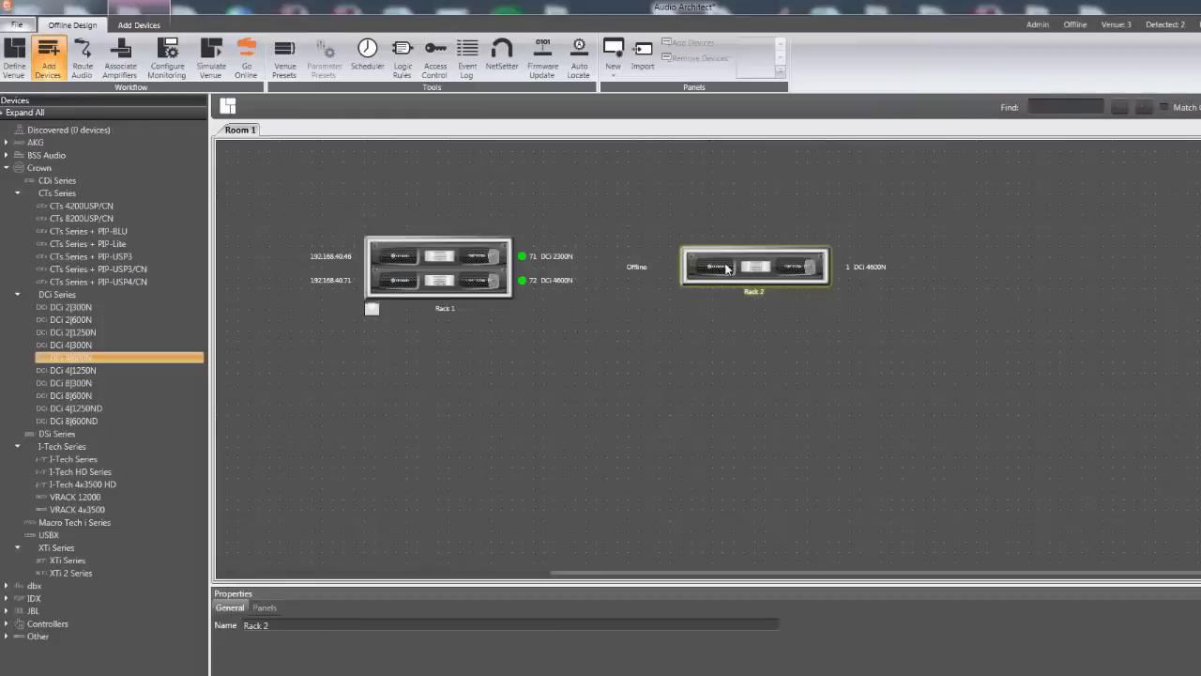
pyautogui.doubleClick(754, 266)
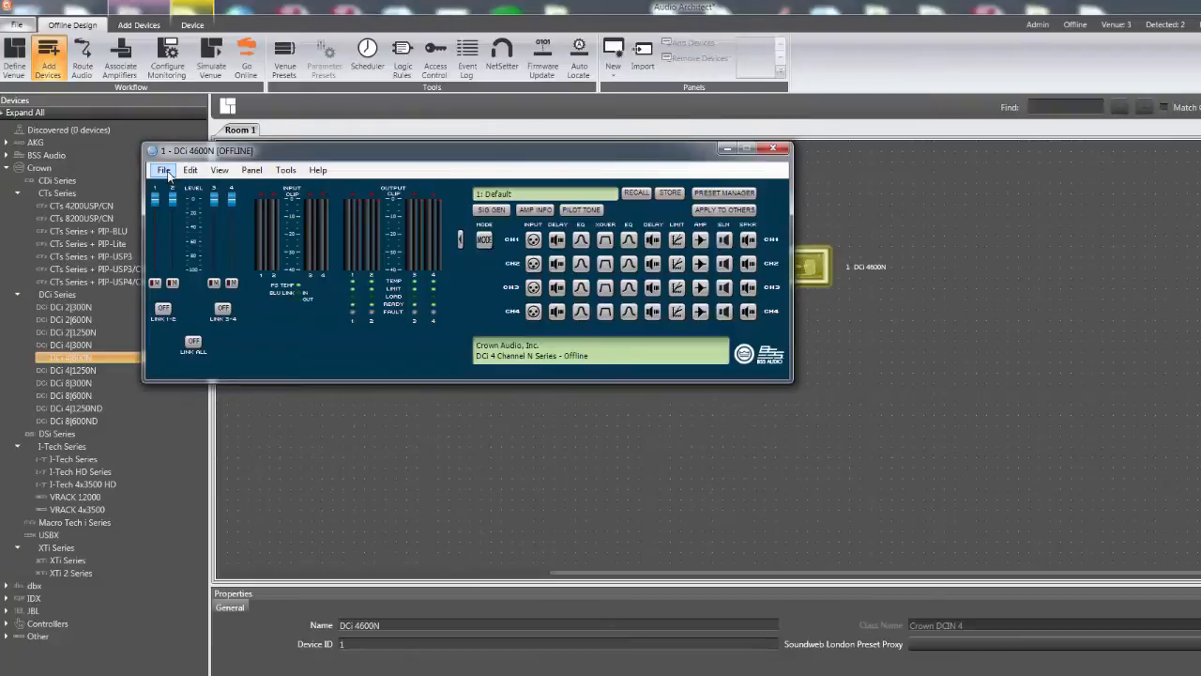
# Load 'Auditorium.DCi Series.preset' from file into preset slot 2 of the new amp
pyautogui.click(163, 170)
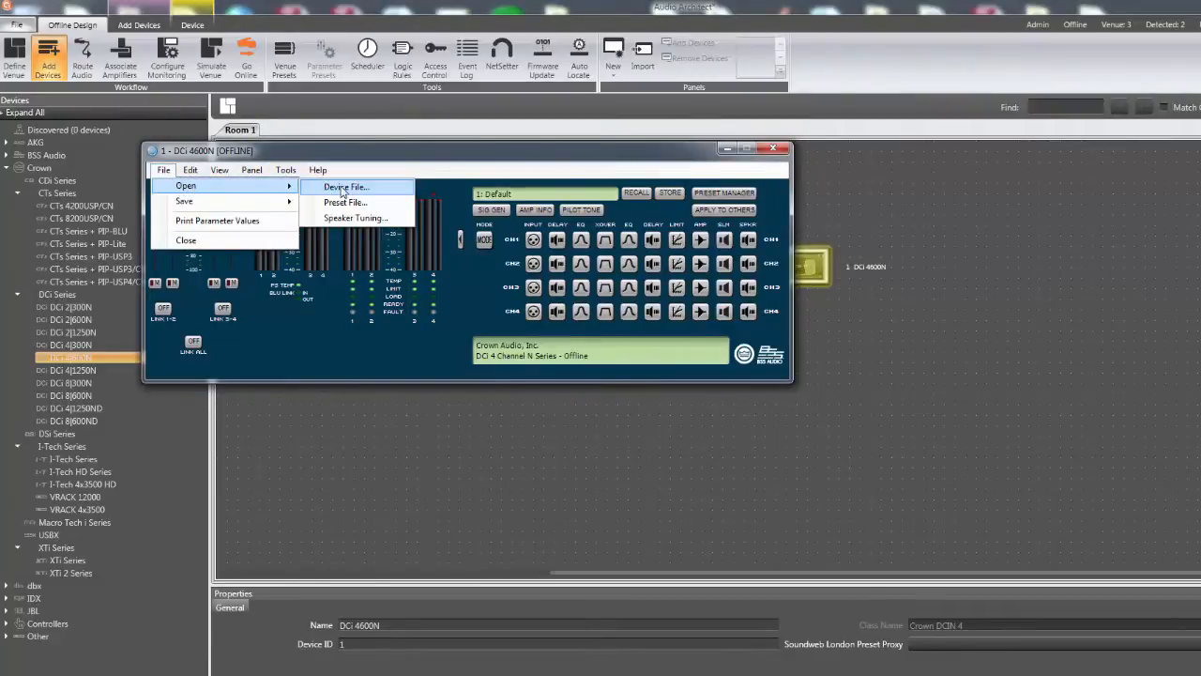
pyautogui.click(344, 202)
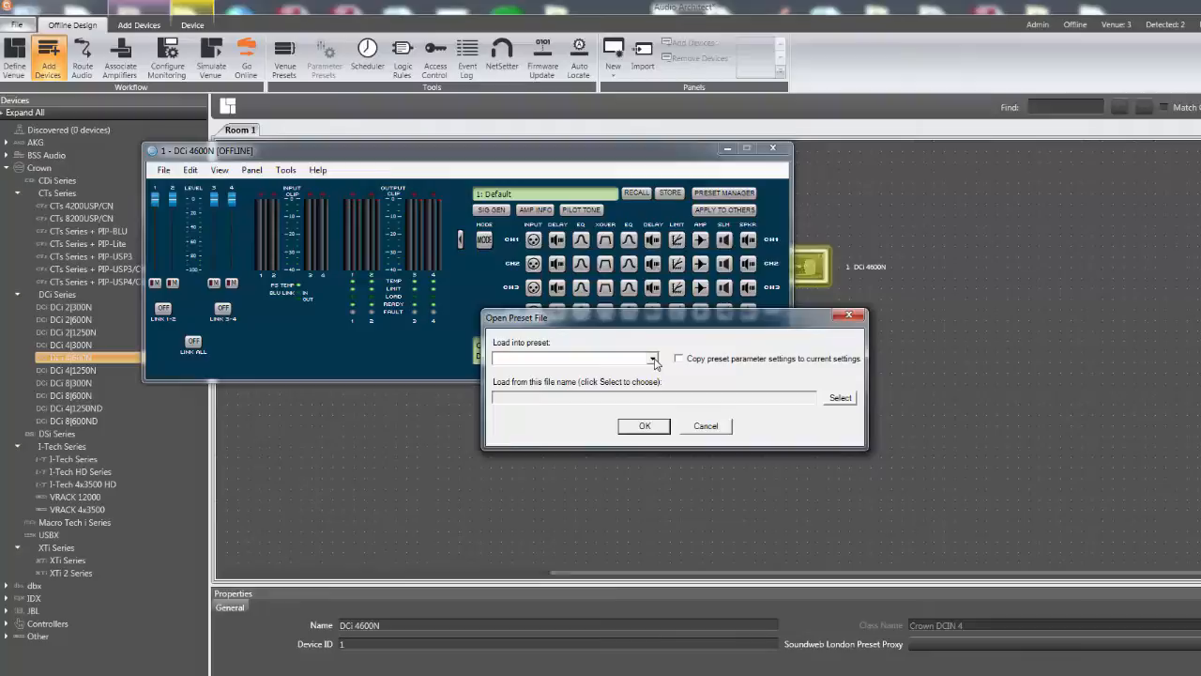
pyautogui.click(652, 358)
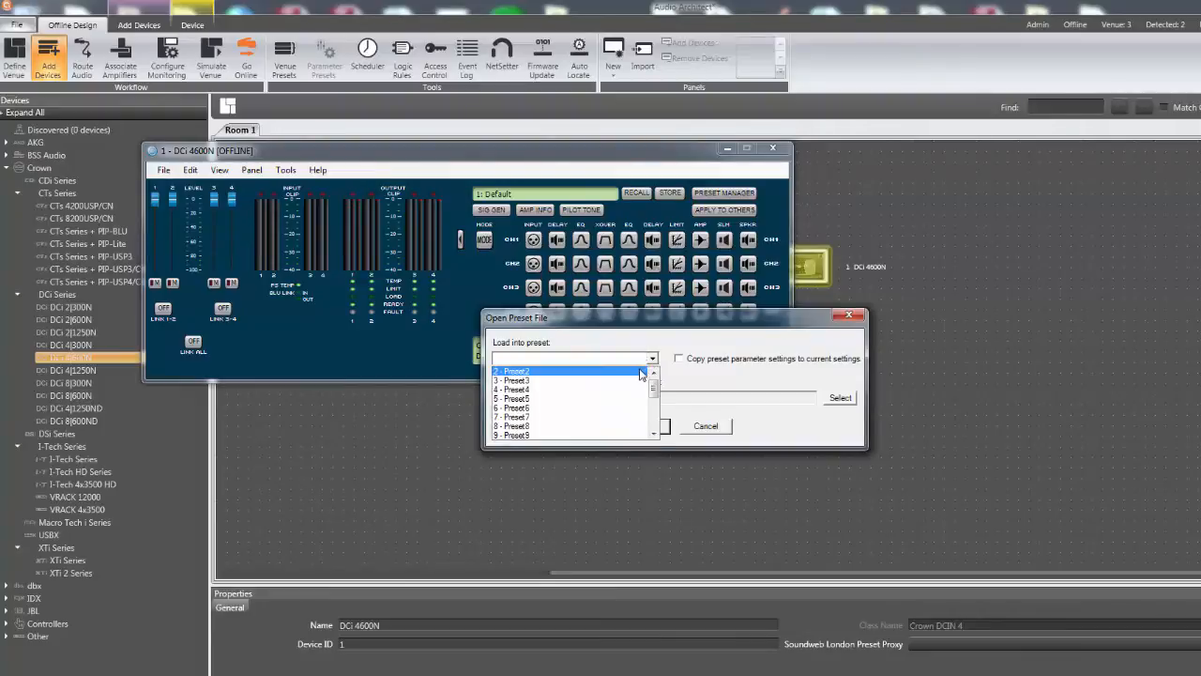
pyautogui.click(514, 369)
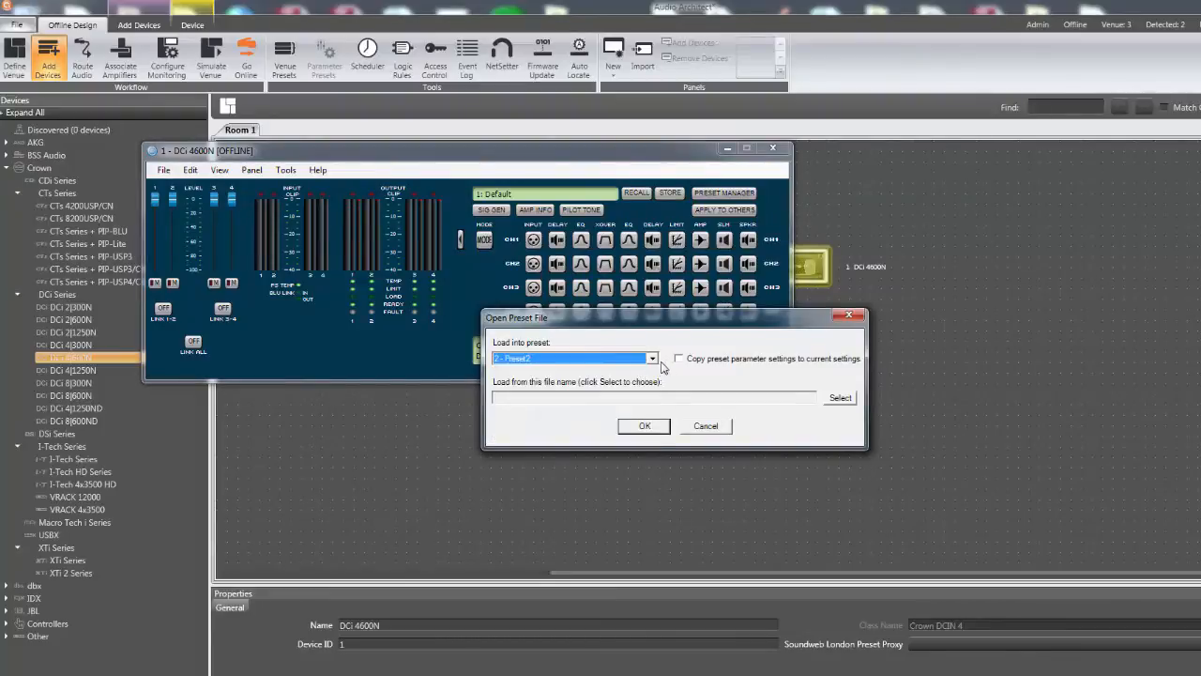
pyautogui.click(840, 397)
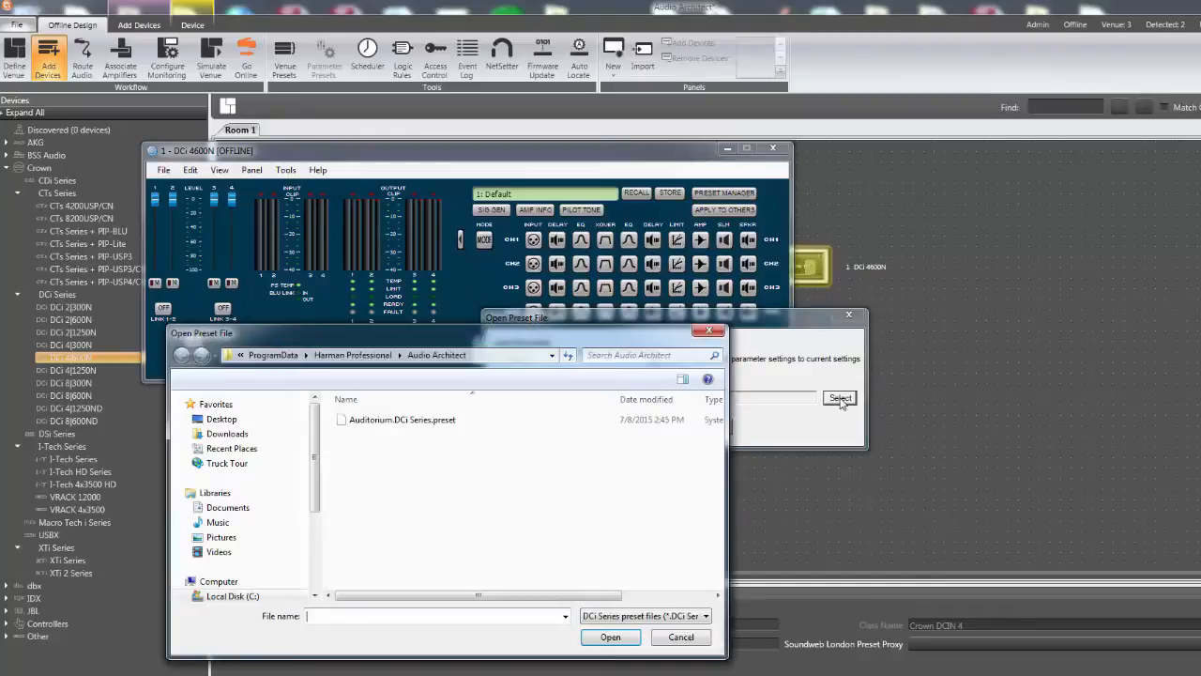
pyautogui.click(401, 419)
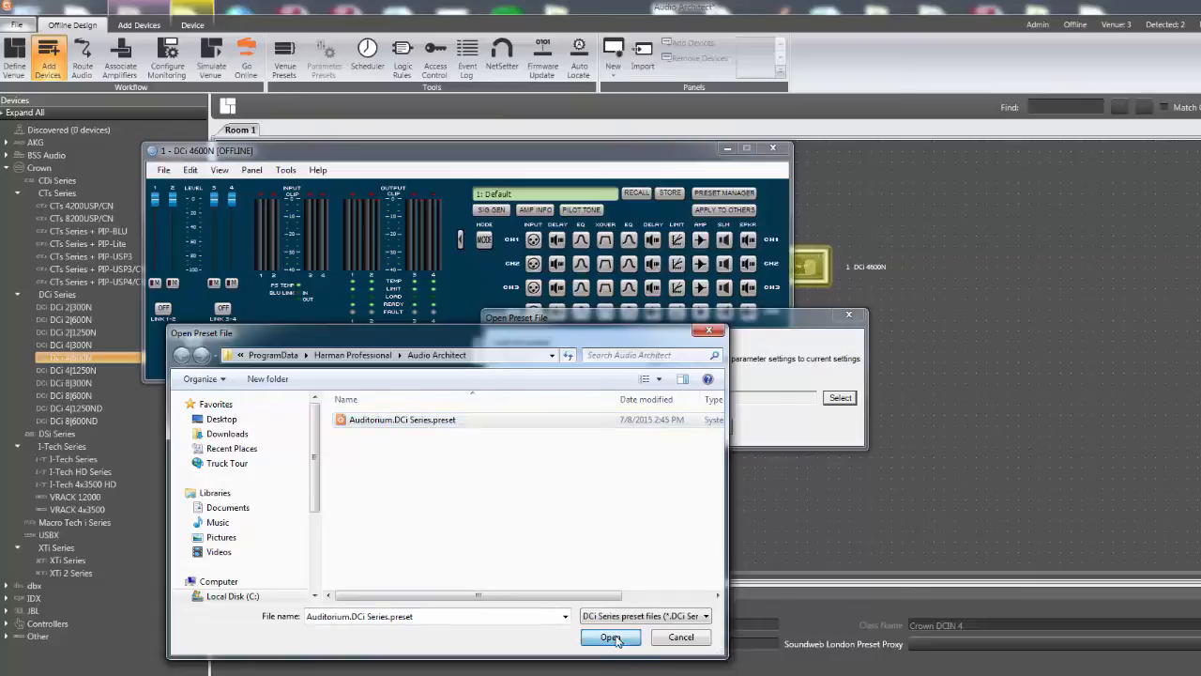
pyautogui.click(611, 637)
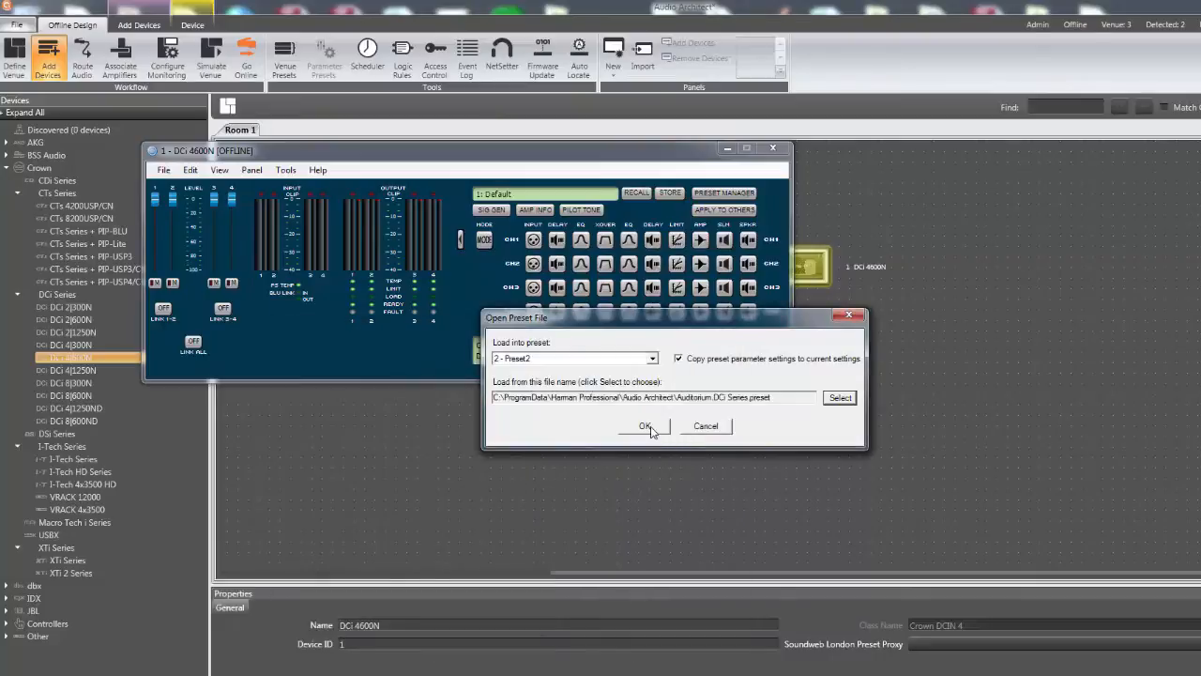
pyautogui.click(645, 425)
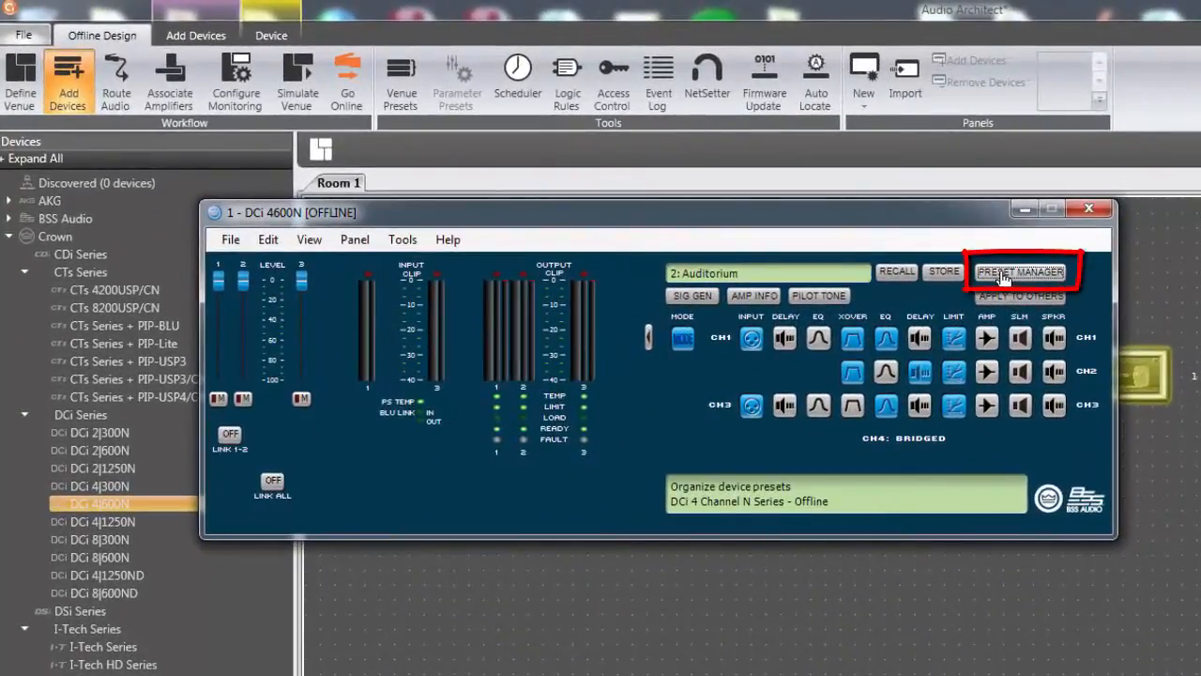
# In Preset Manager, set the slot 2 Auditorium preset's colour to red
pyautogui.click(1021, 271)
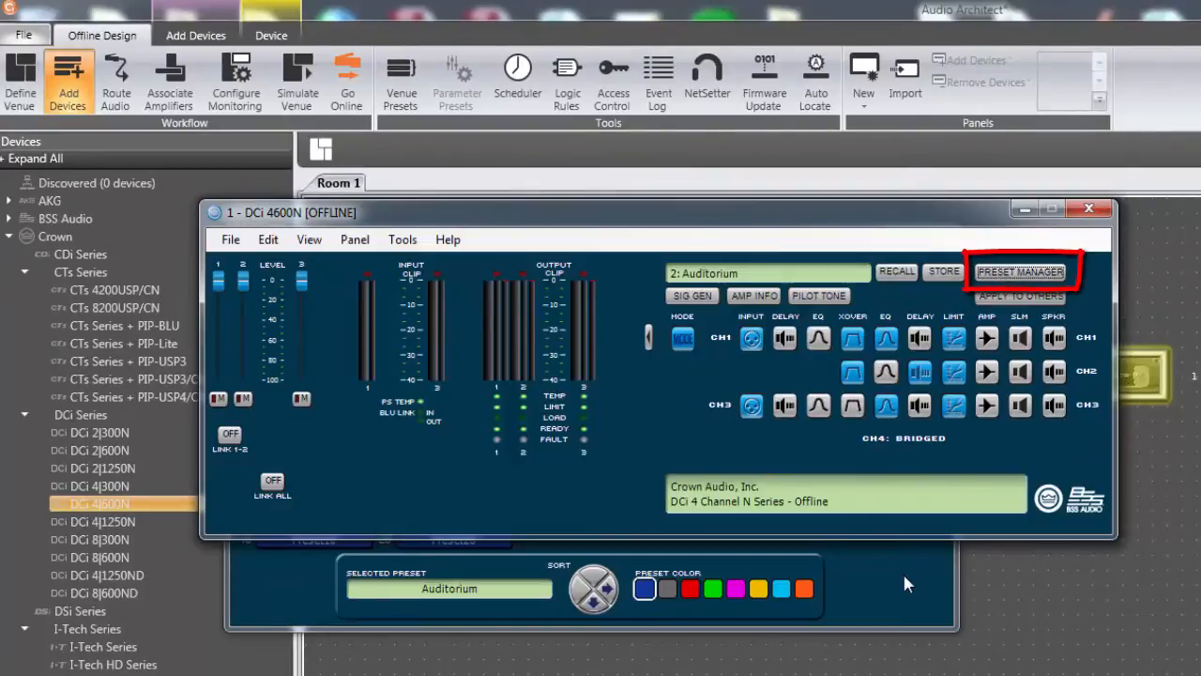
pyautogui.click(1020, 271)
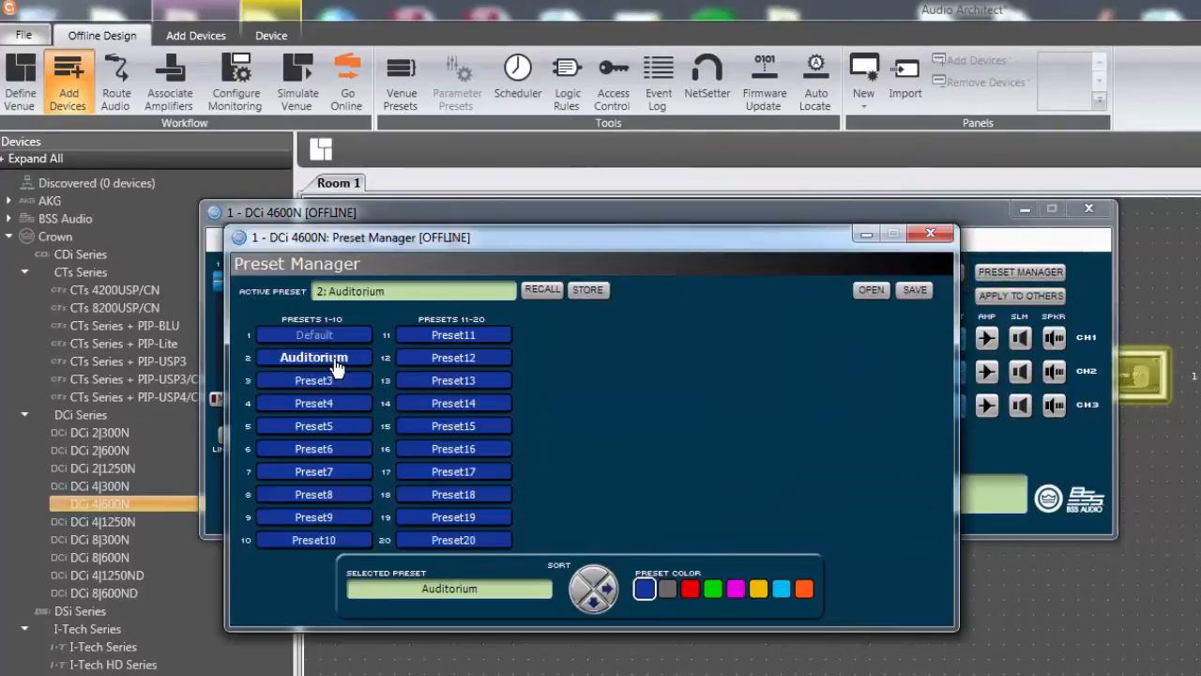
pyautogui.click(690, 588)
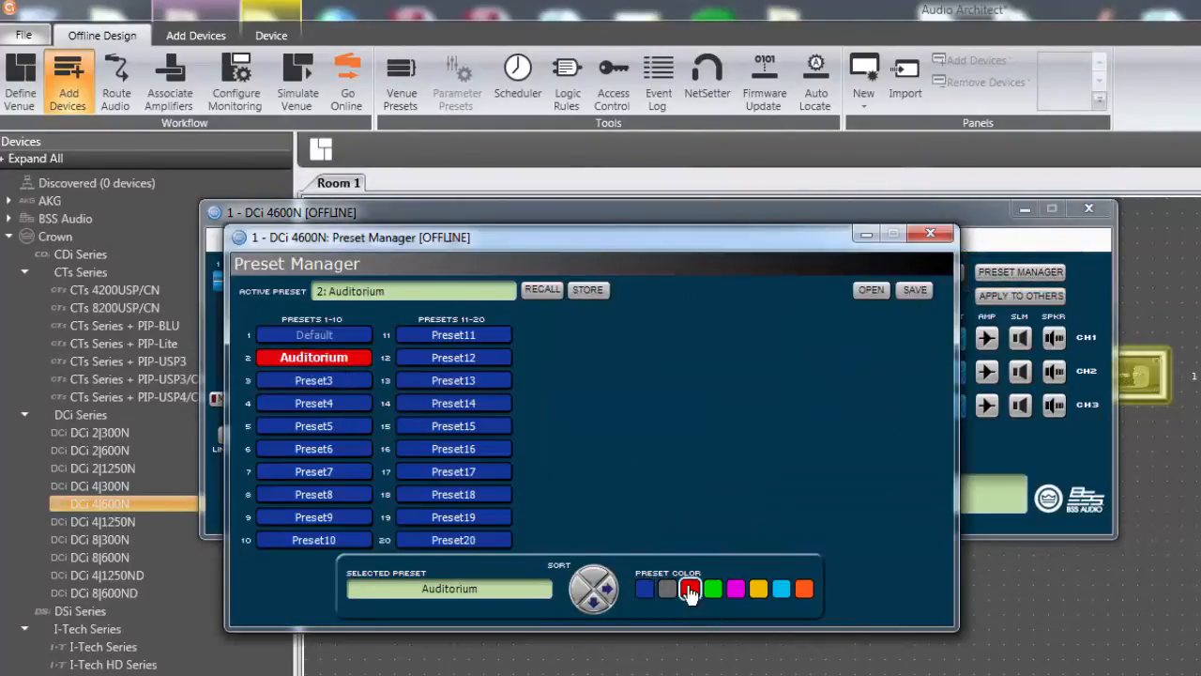
pyautogui.click(689, 588)
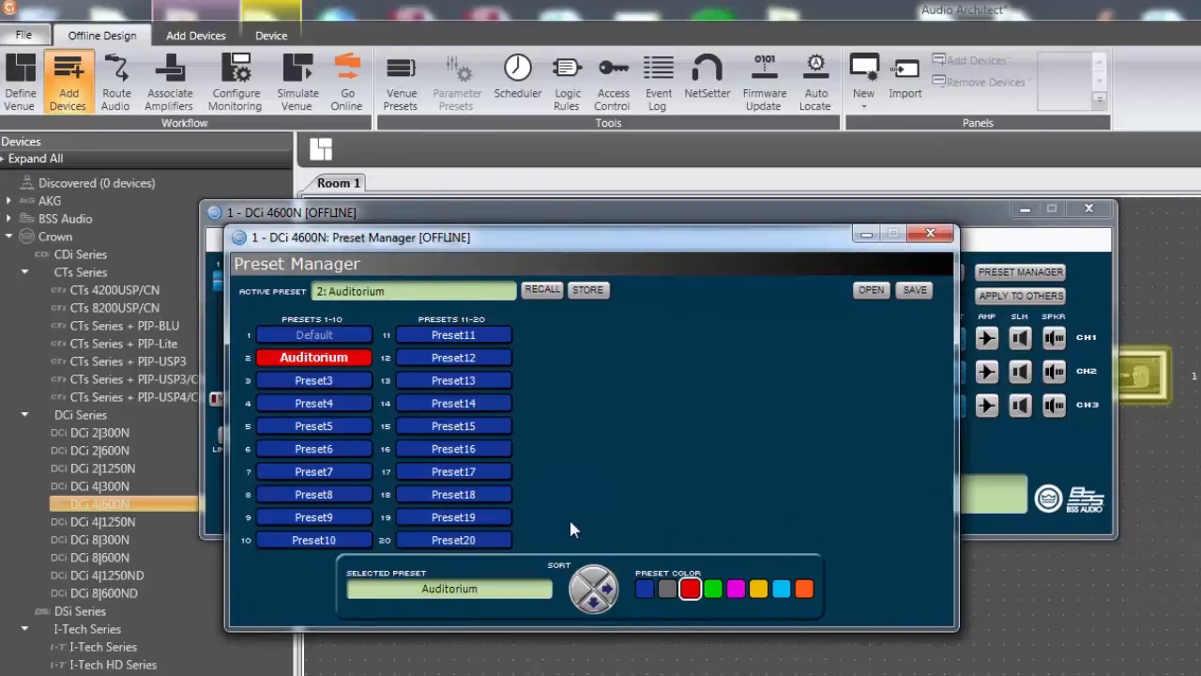